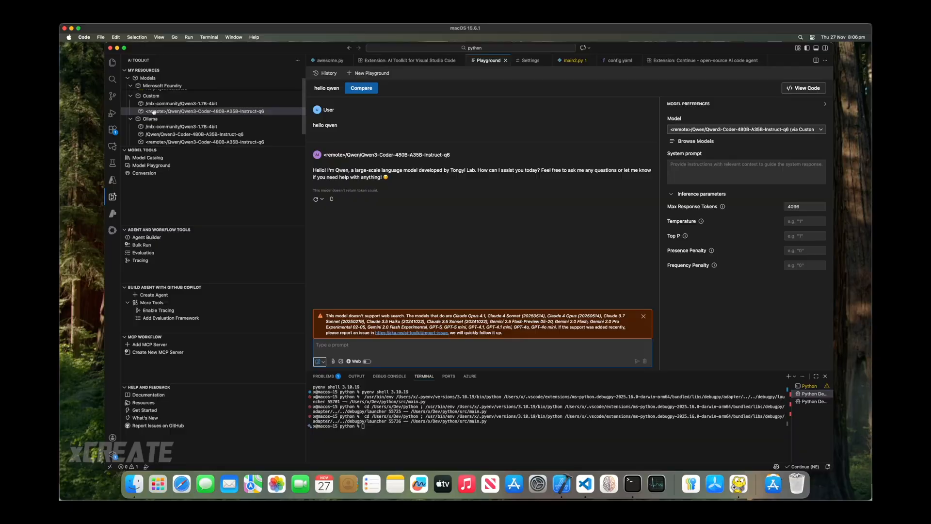
Open Agent Builder from the AI Toolkit sidebar to start a new agent.
{"action": "left_click", "coordinate": [147, 237]}
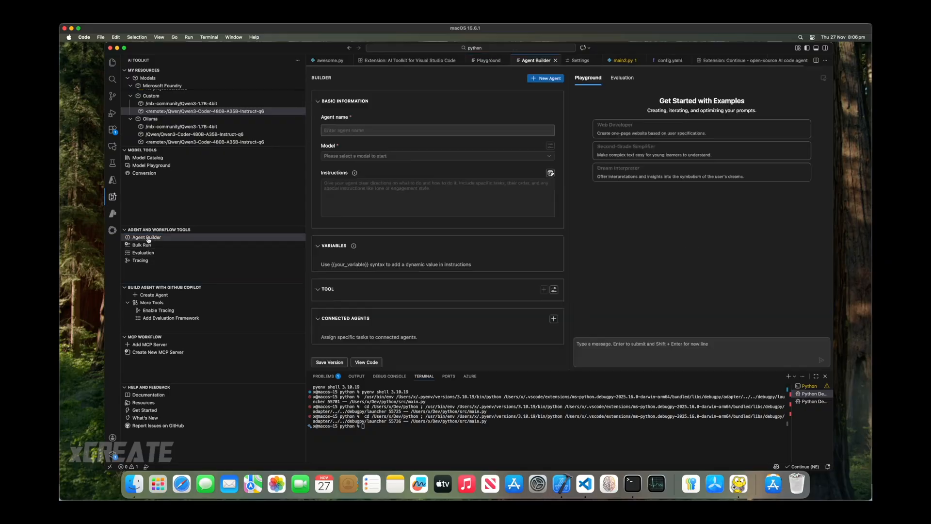